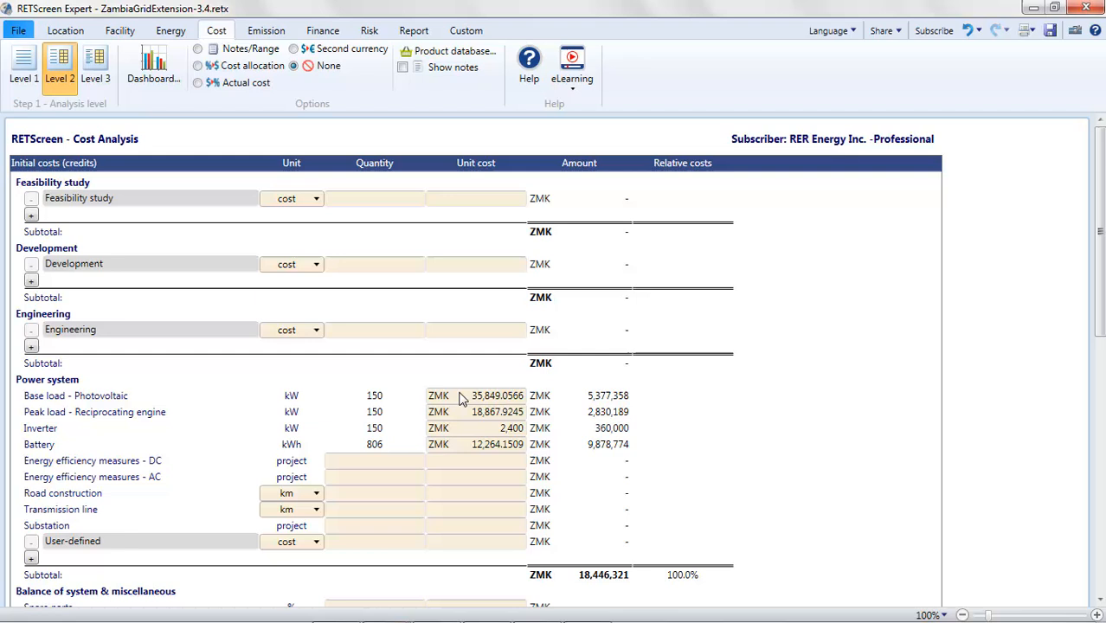
mouse_move(108, 553)
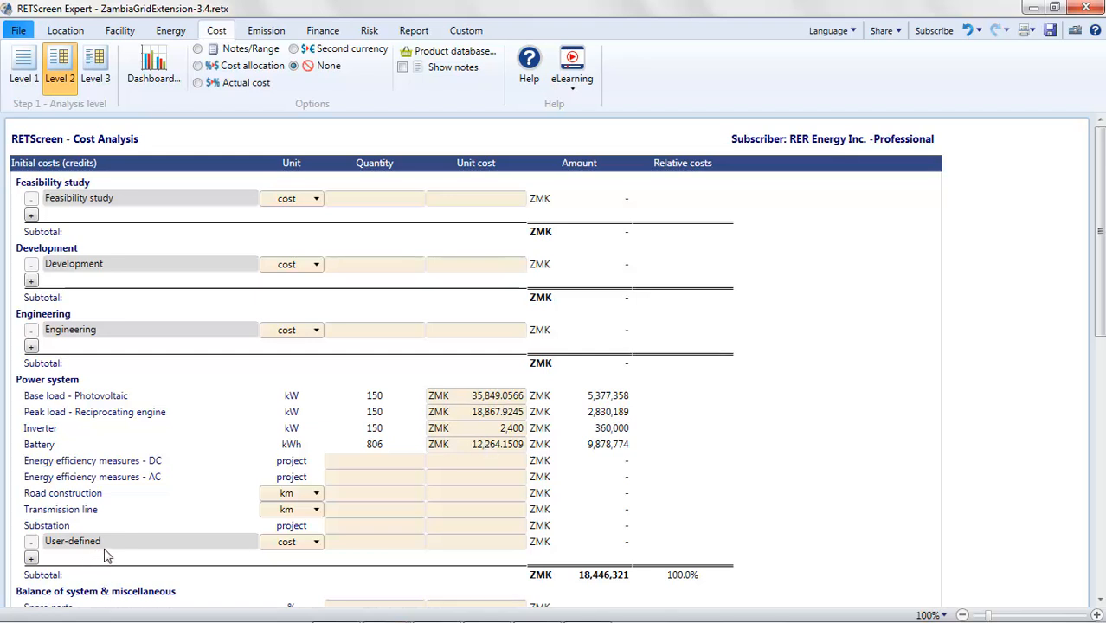
Rename the user-defined power system item 'Base case: grid extension costs' and set it as a credit.
click(95, 540)
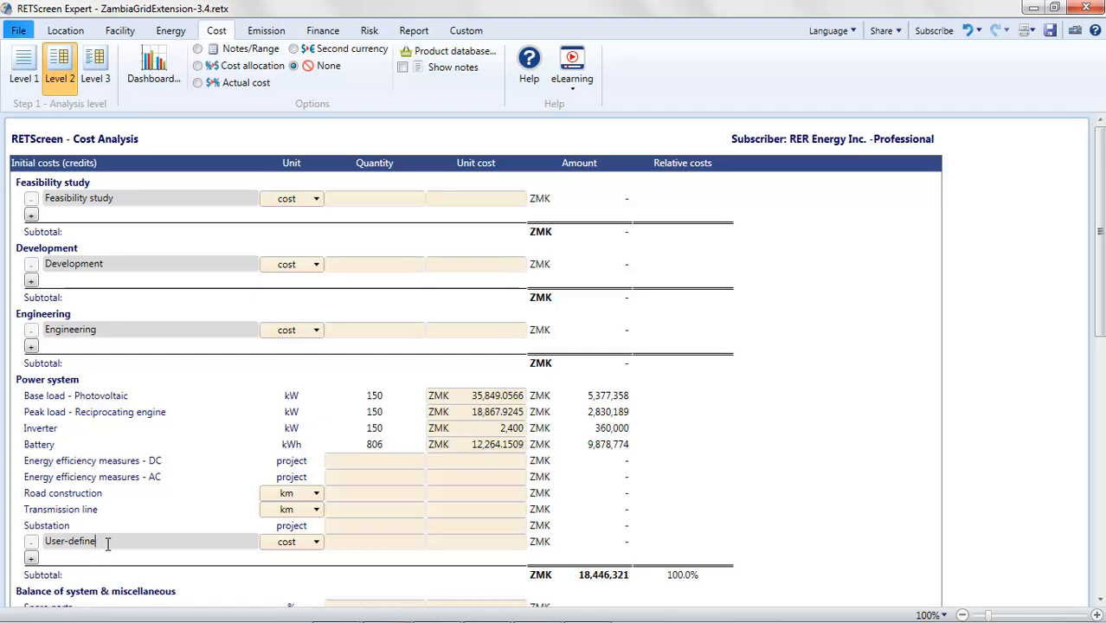
text(Base case: grid)
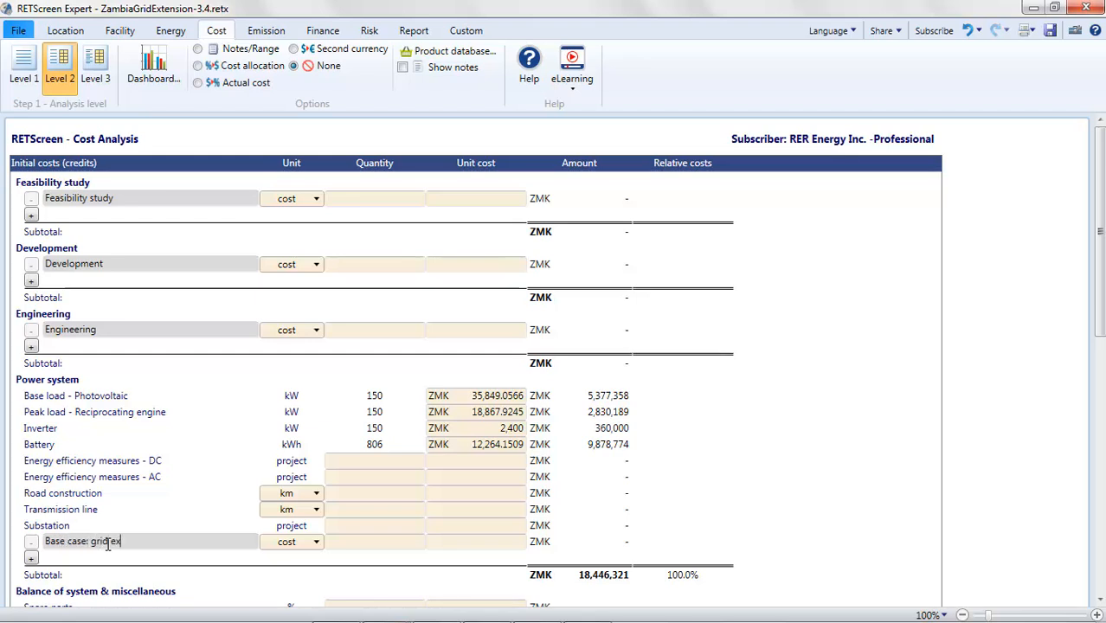
text(extension costs)
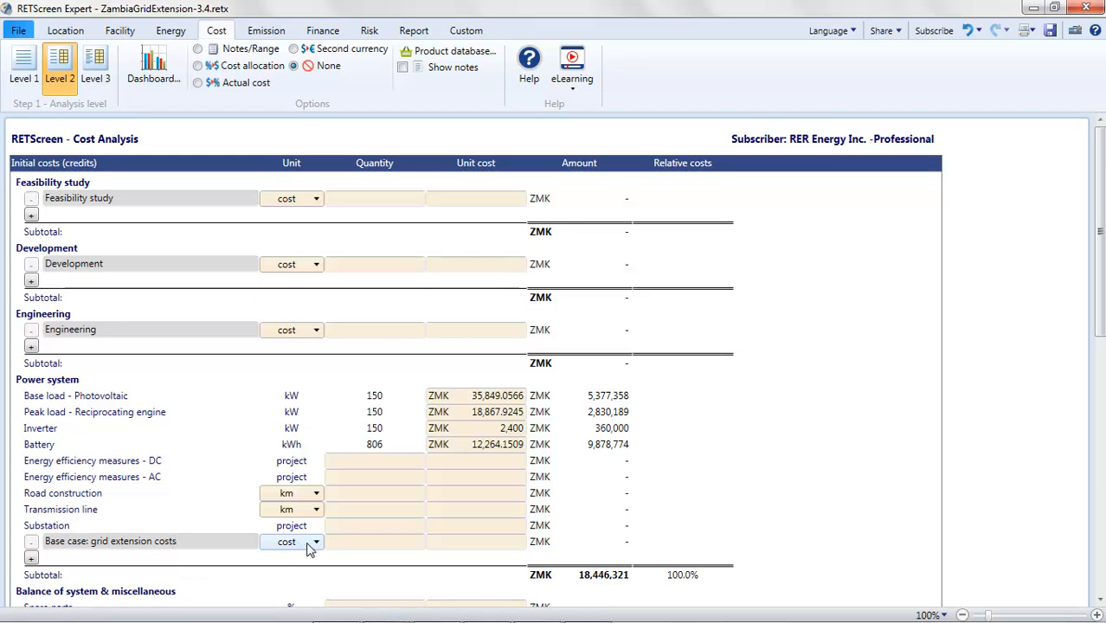
click(315, 541)
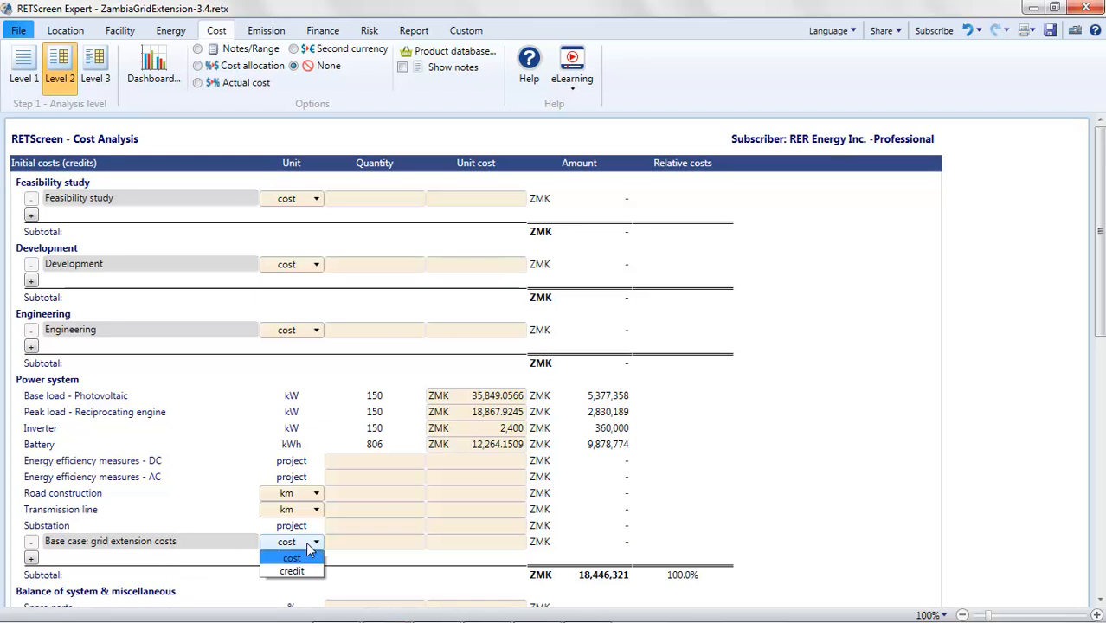
click(292, 570)
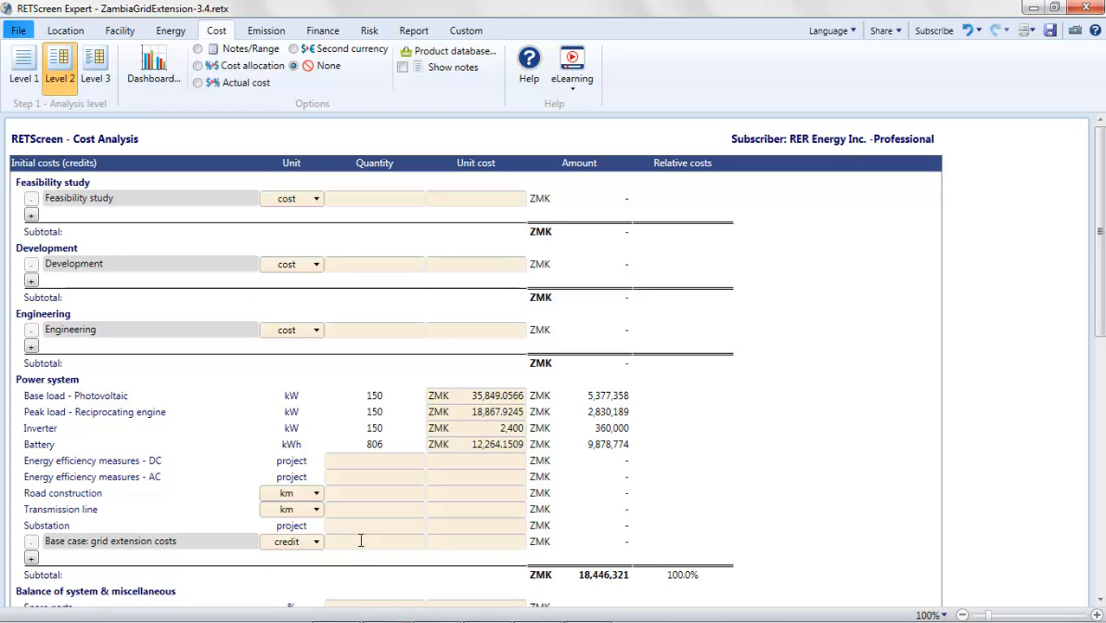
Enter quantity 35 and unit cost 500,000 for the grid extension credit.
text(35)
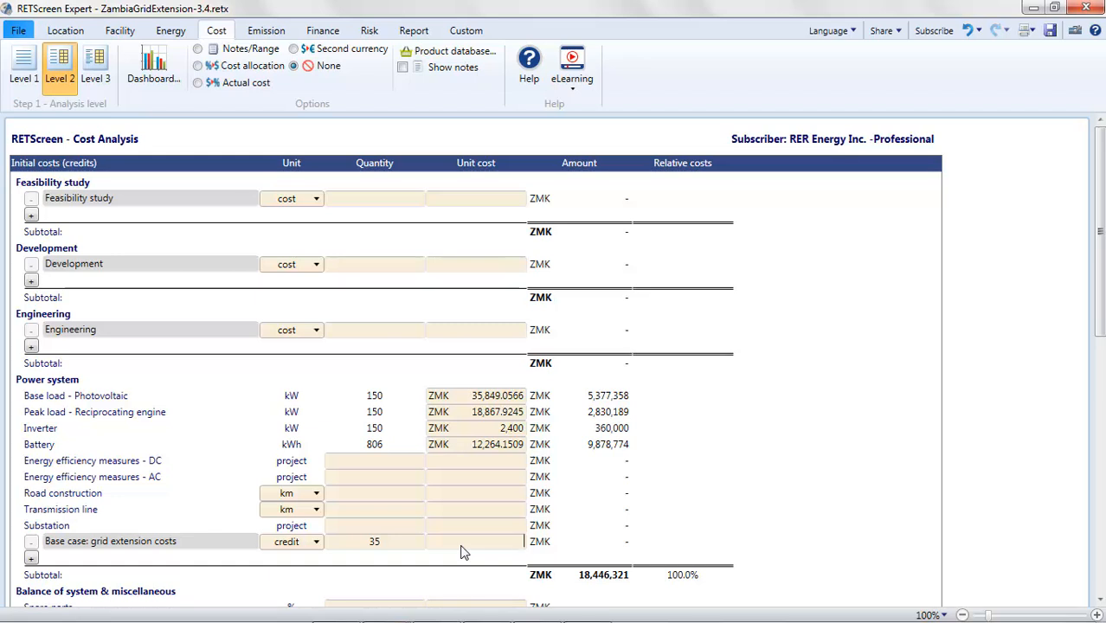
text(50000)
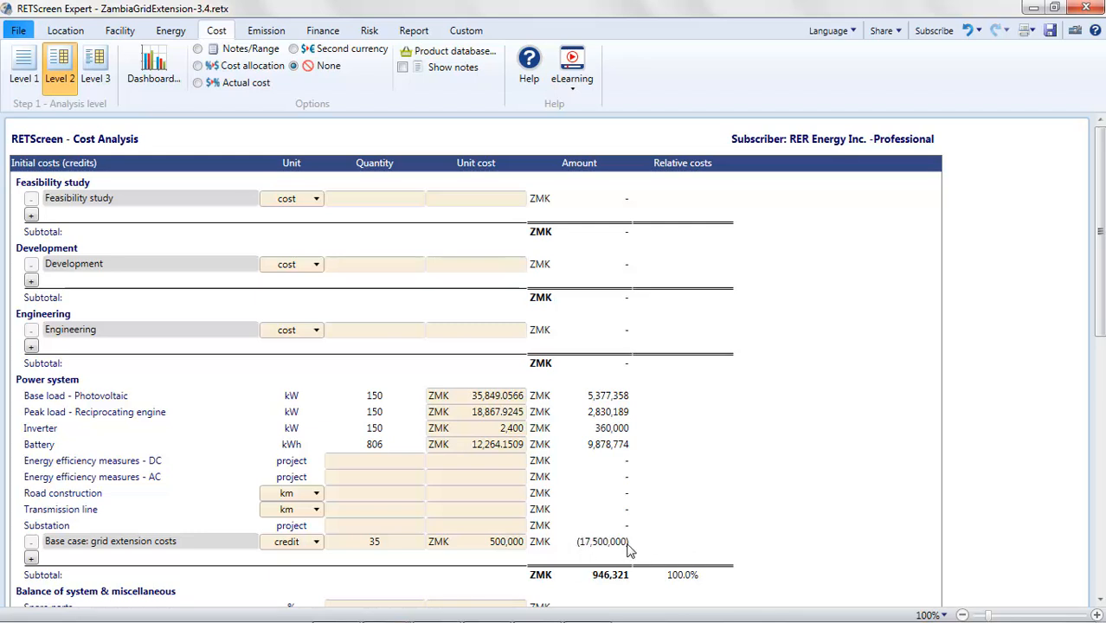
mouse_move(625, 544)
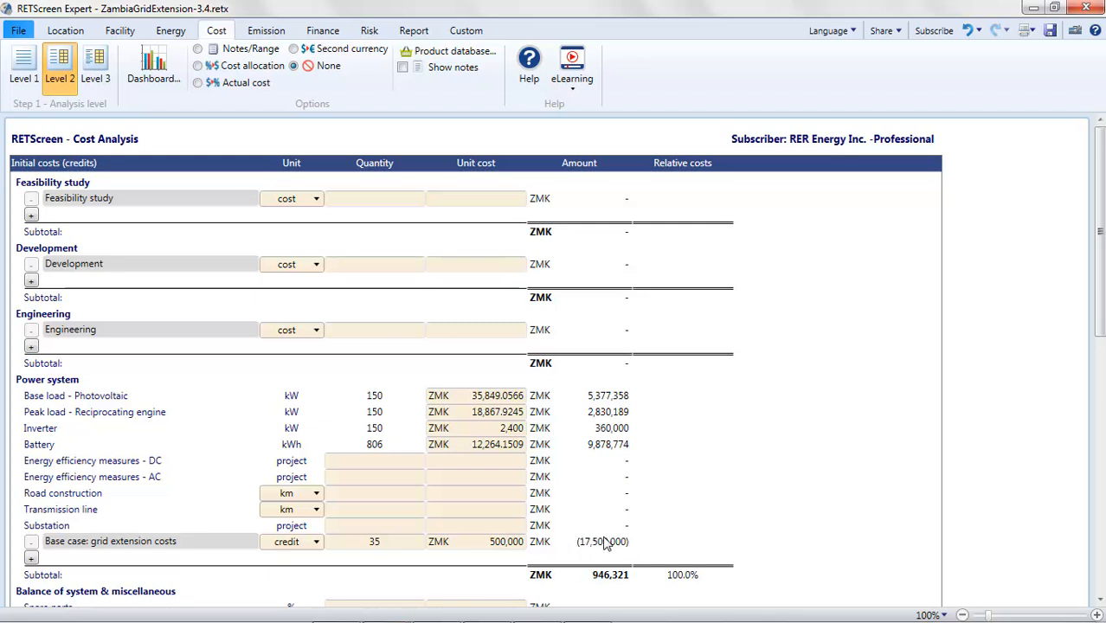
mouse_move(590, 452)
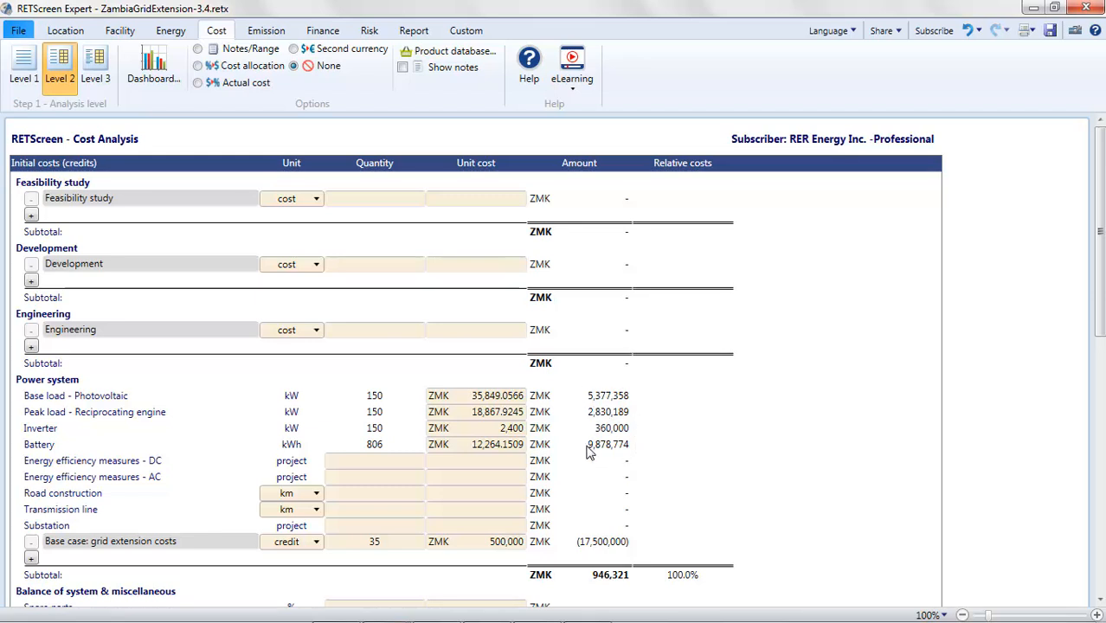
mouse_move(613, 541)
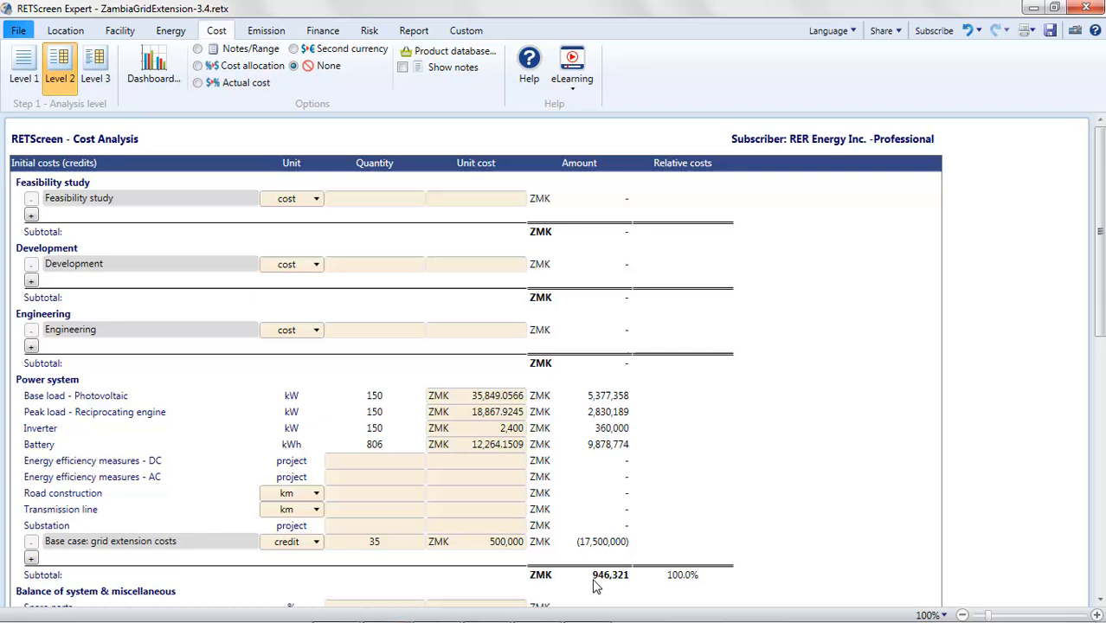
mouse_move(610, 589)
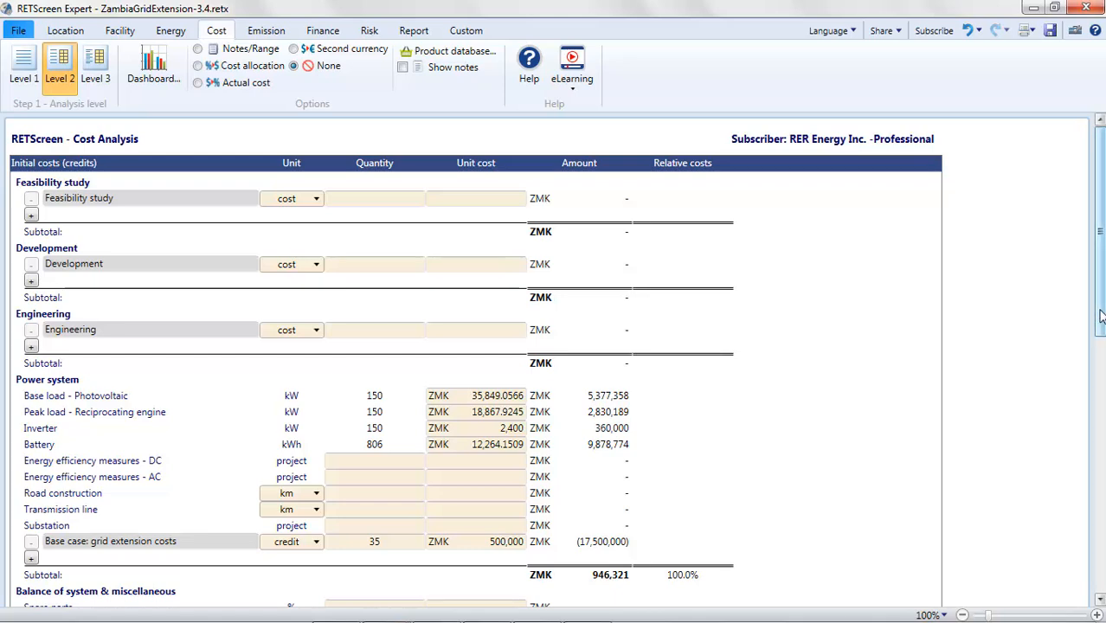
Scroll down to the Periodic costs (credits) section and clear the first item's name.
scroll(down, 3)
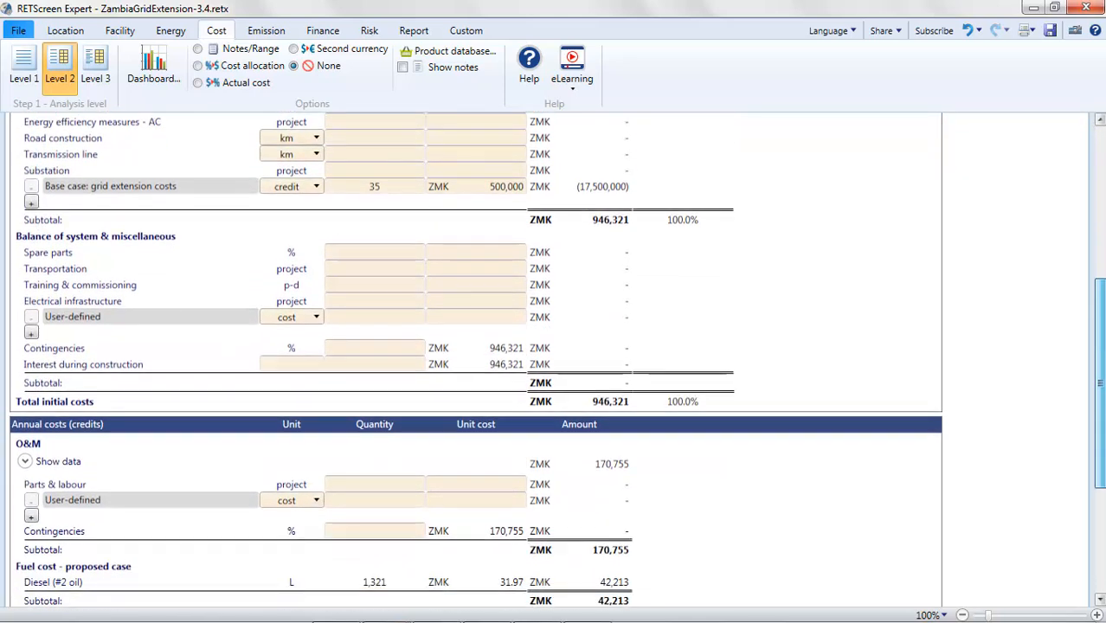
scroll(down, 3)
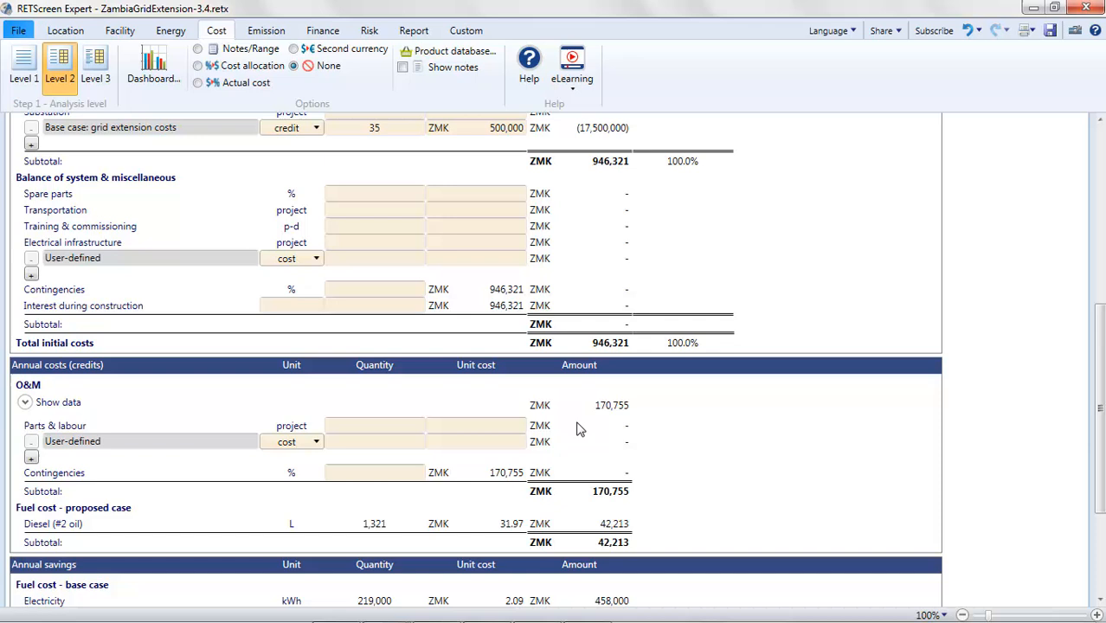
mouse_move(655, 375)
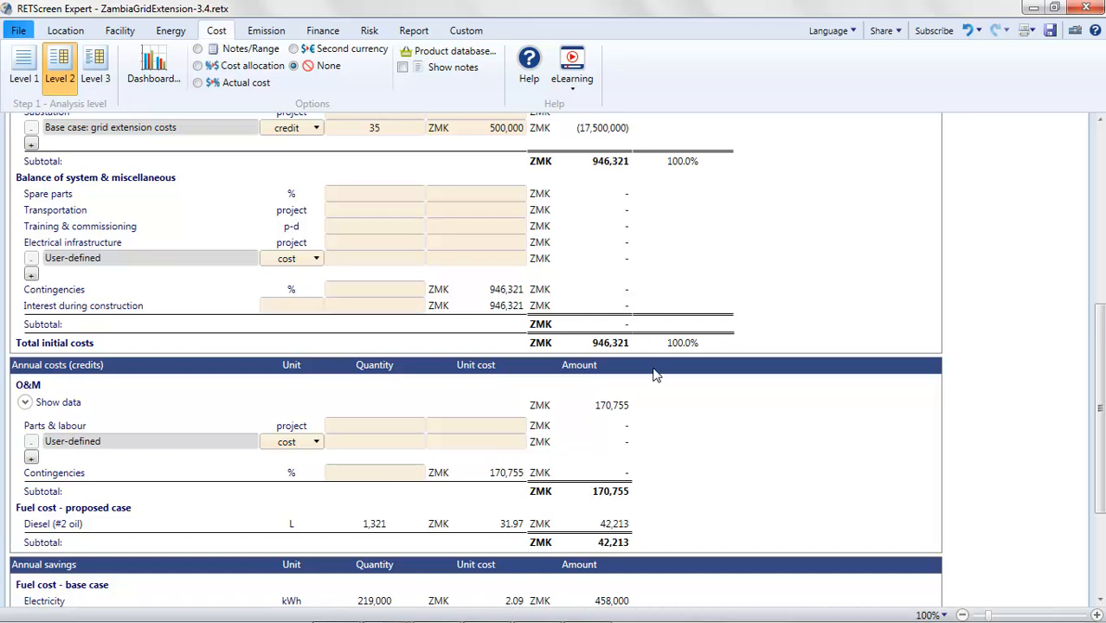
mouse_move(591, 421)
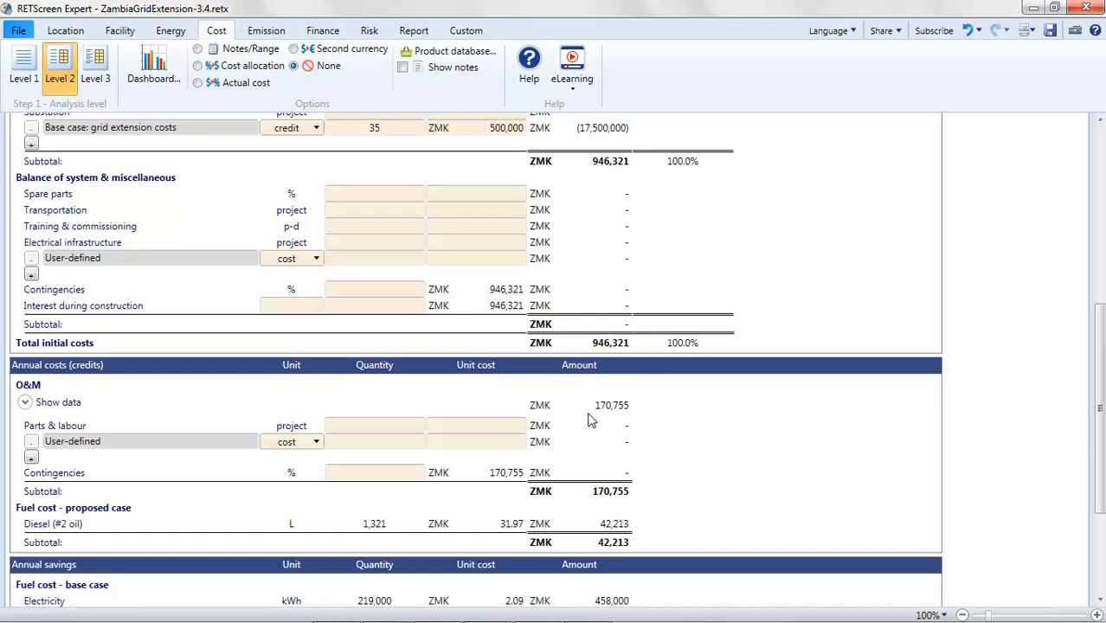
mouse_move(668, 446)
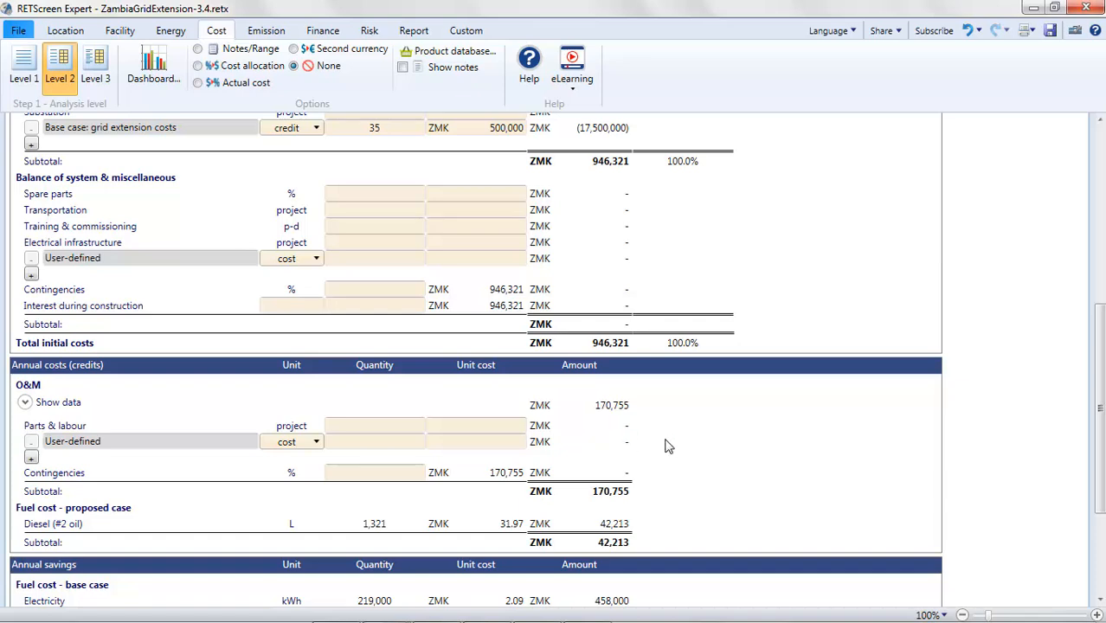
scroll(down, 3)
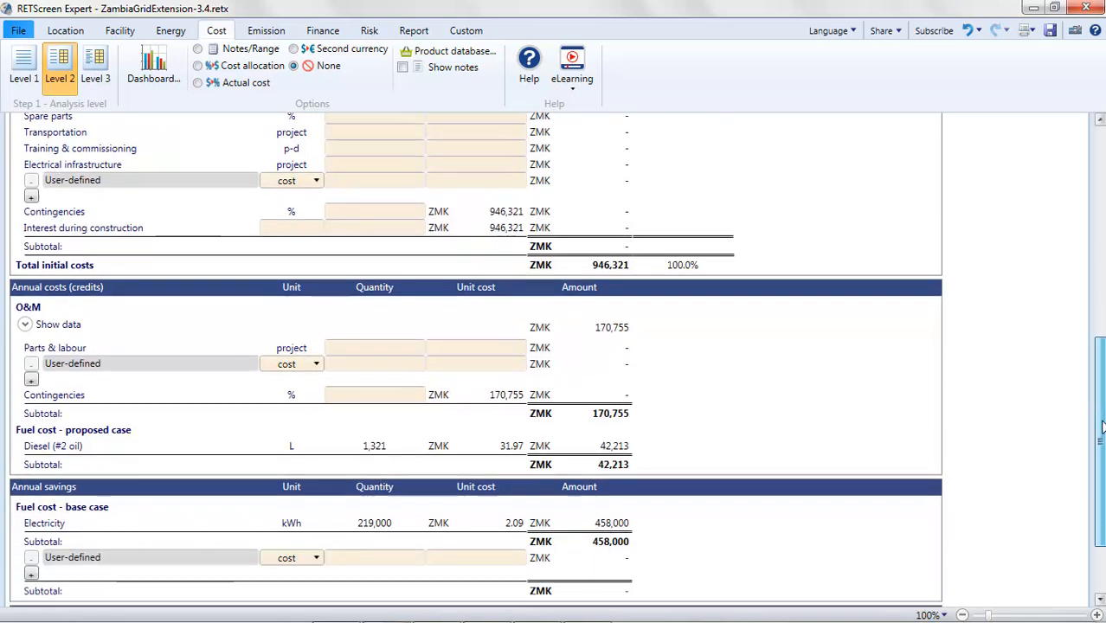
scroll(down, 3)
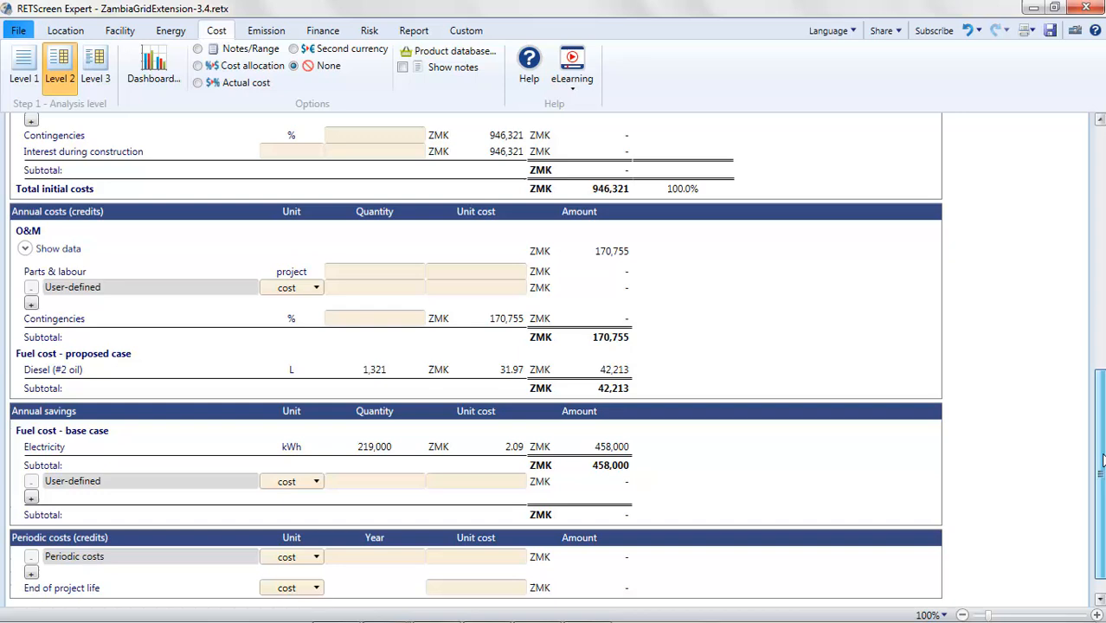
scroll(down, 3)
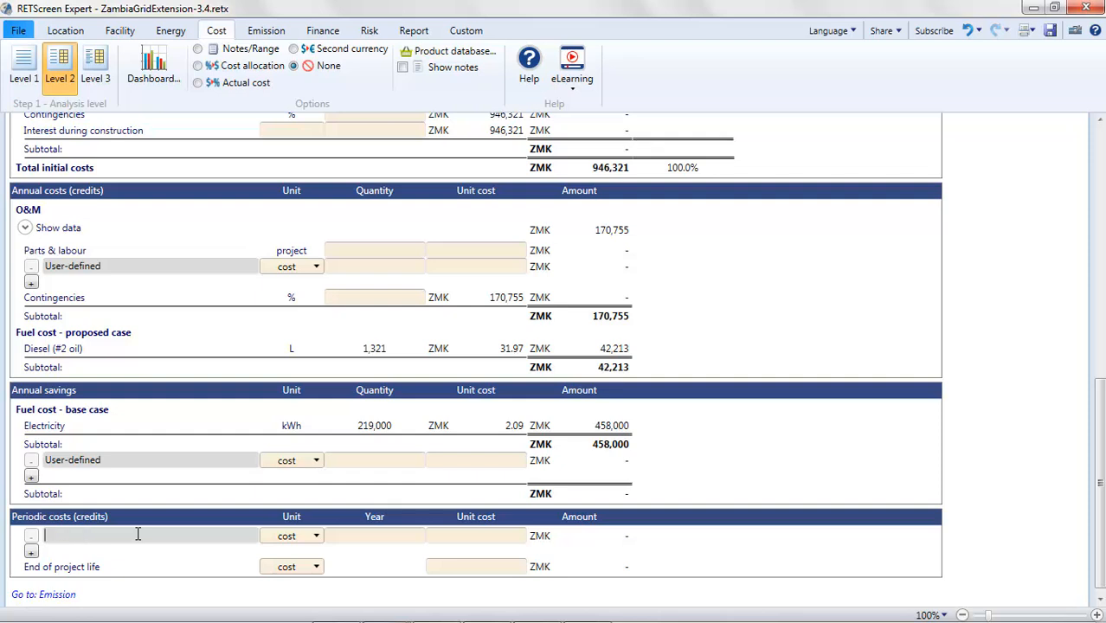
Enter periodic cost 'Proposed case: battery replacement' in year 13 with unit cost 4000.
text(Proposed)
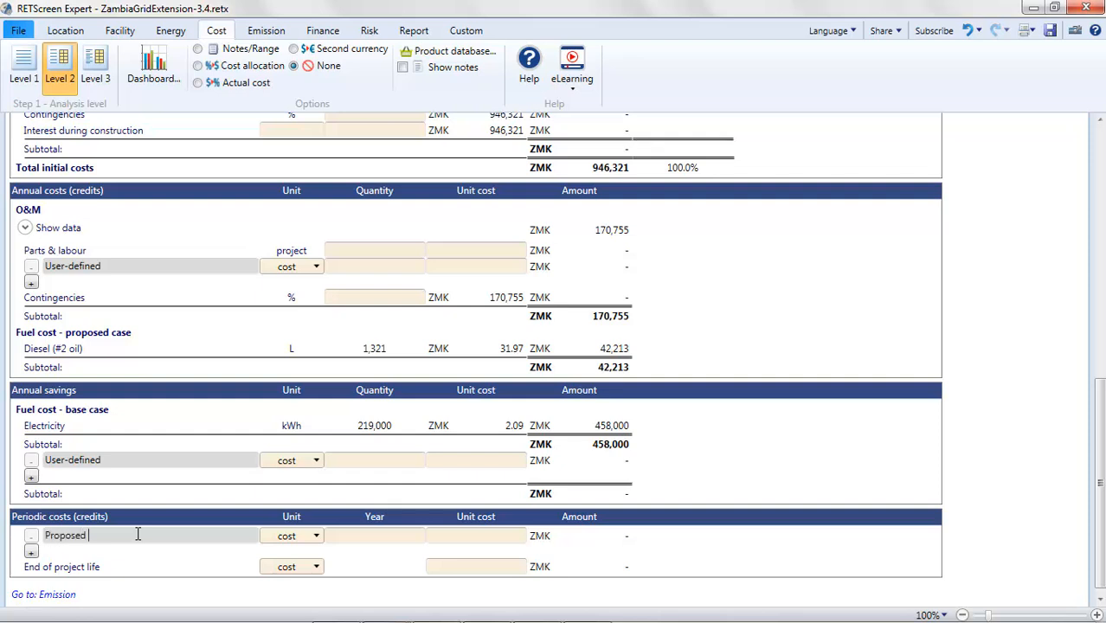
text(case:)
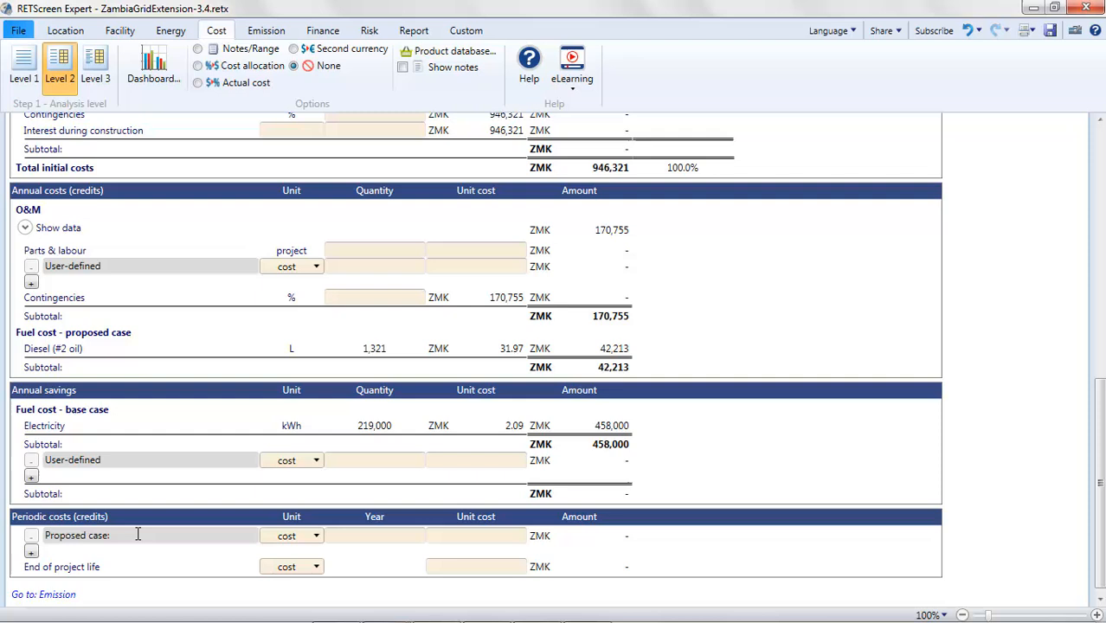
text(battery replacement)
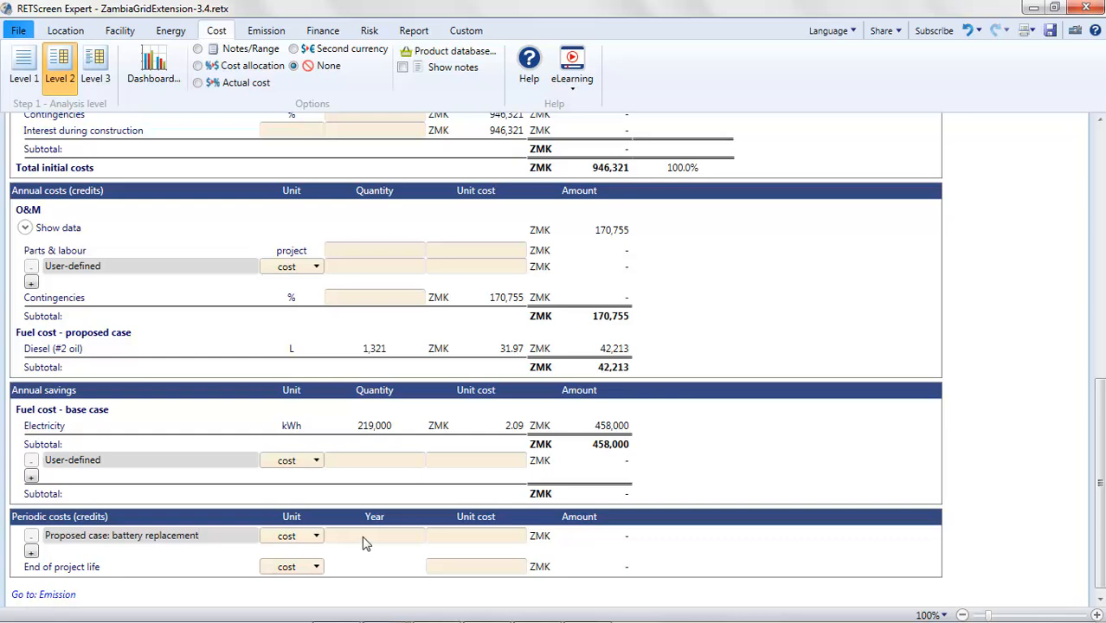
text(13)
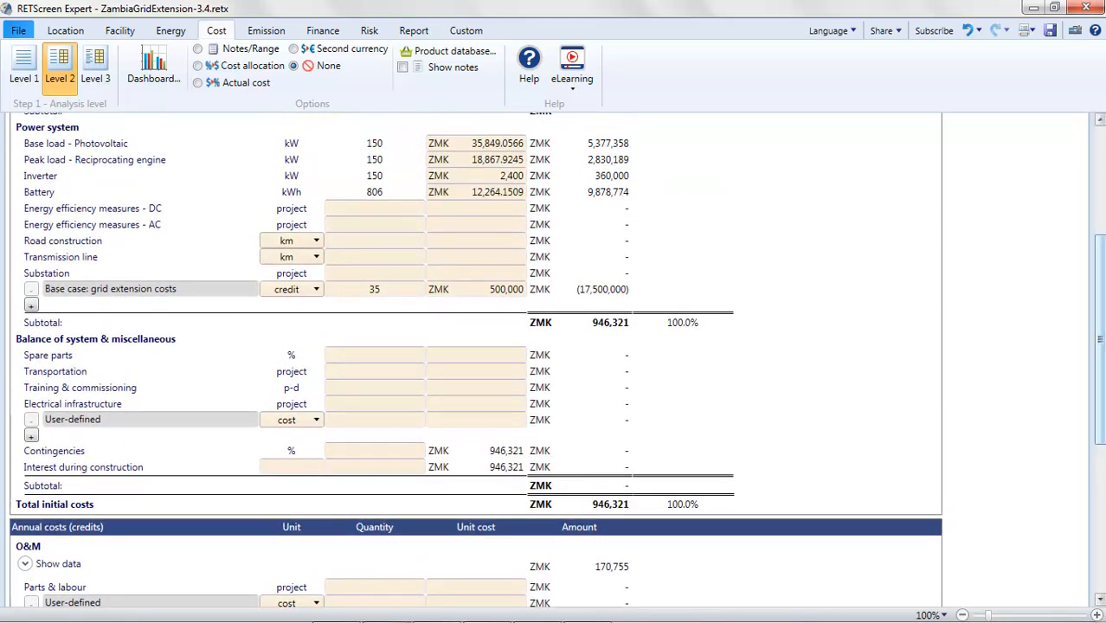
scroll(down, 3)
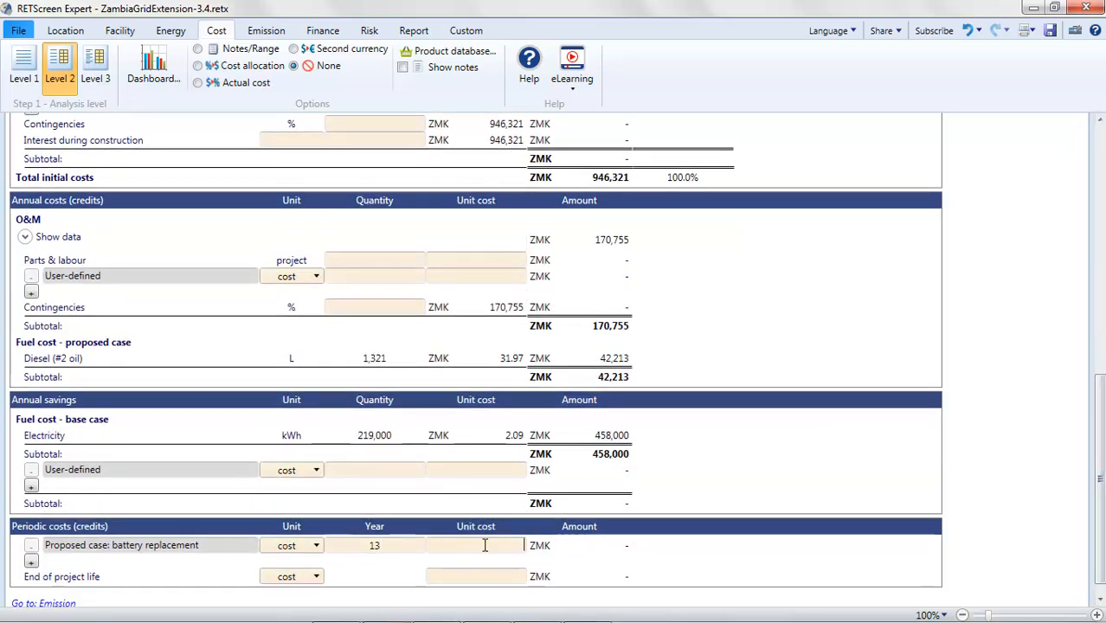
text(4000)
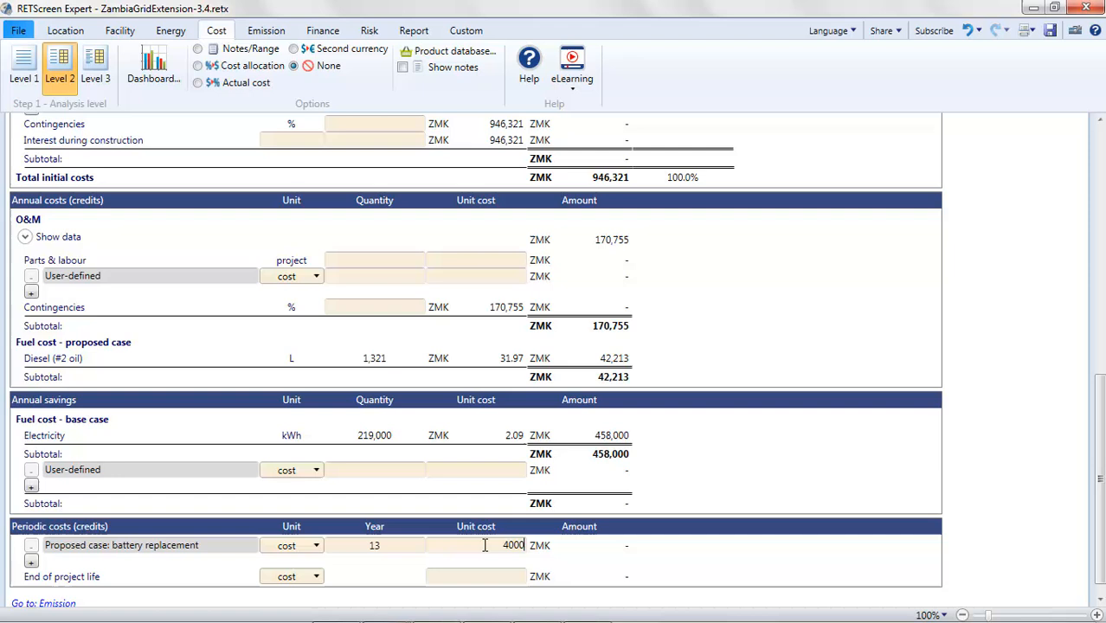